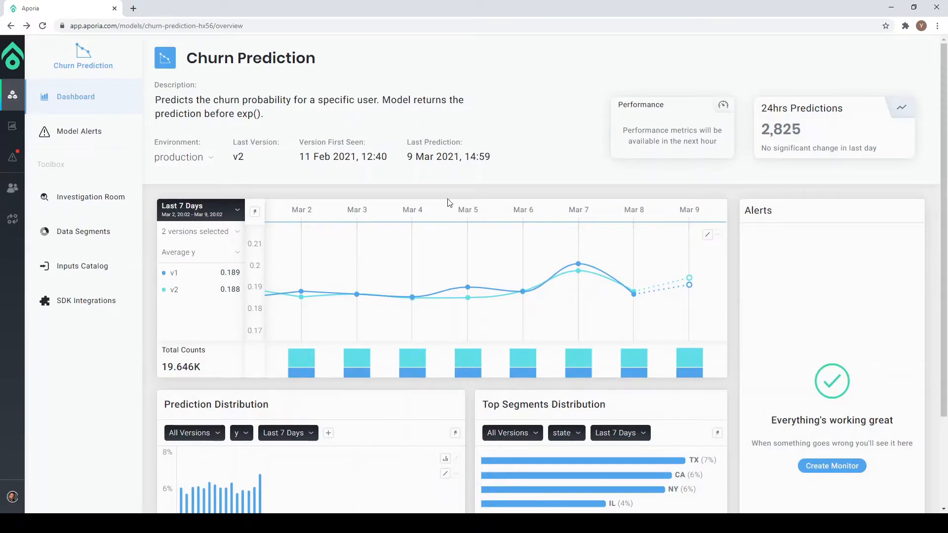
pyautogui.moveTo(725, 197)
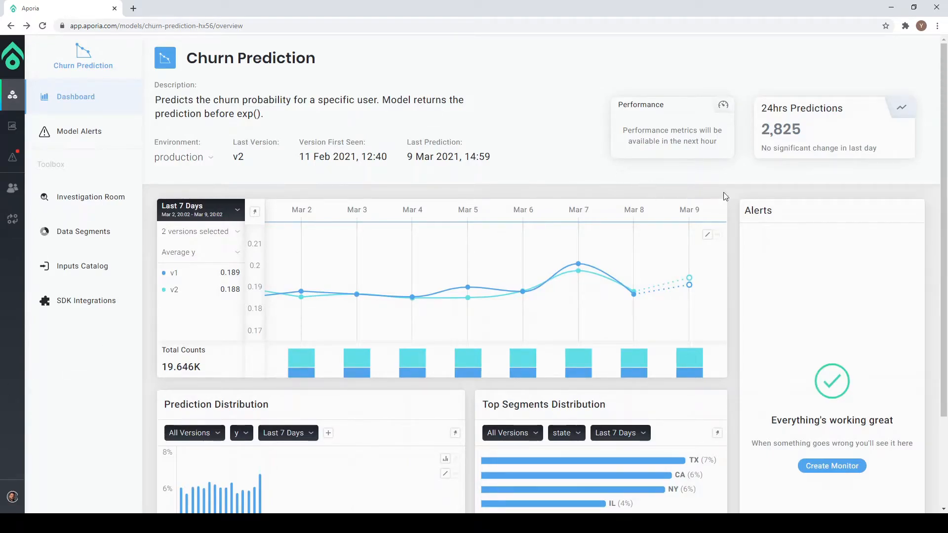
# - Create a new monitor from the Alerts panel and confirm Churn Prediction as the model
pyautogui.scroll(-3)
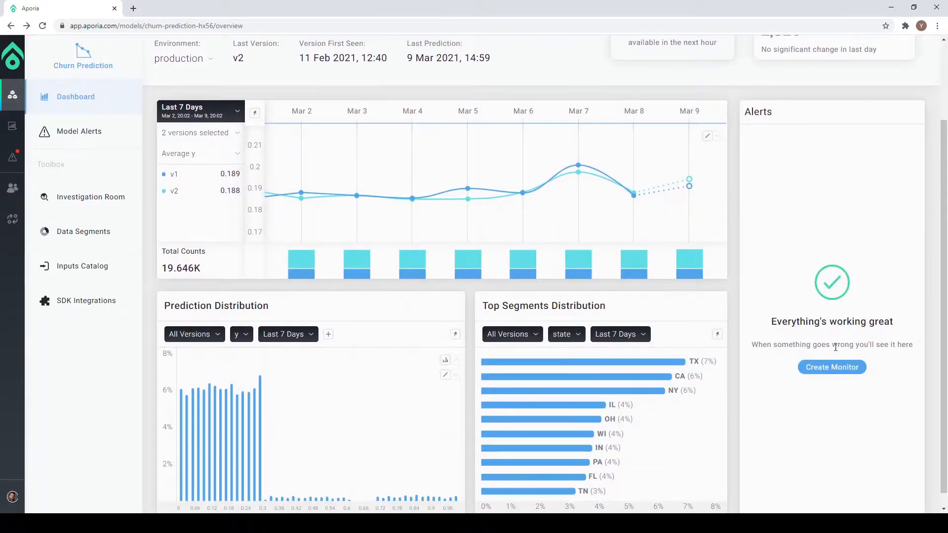
pyautogui.click(831, 367)
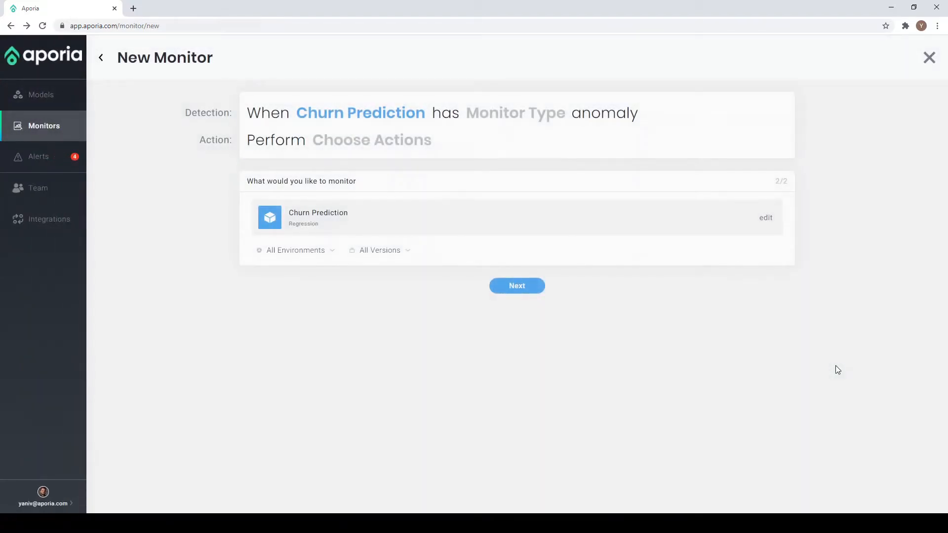
pyautogui.moveTo(334, 257)
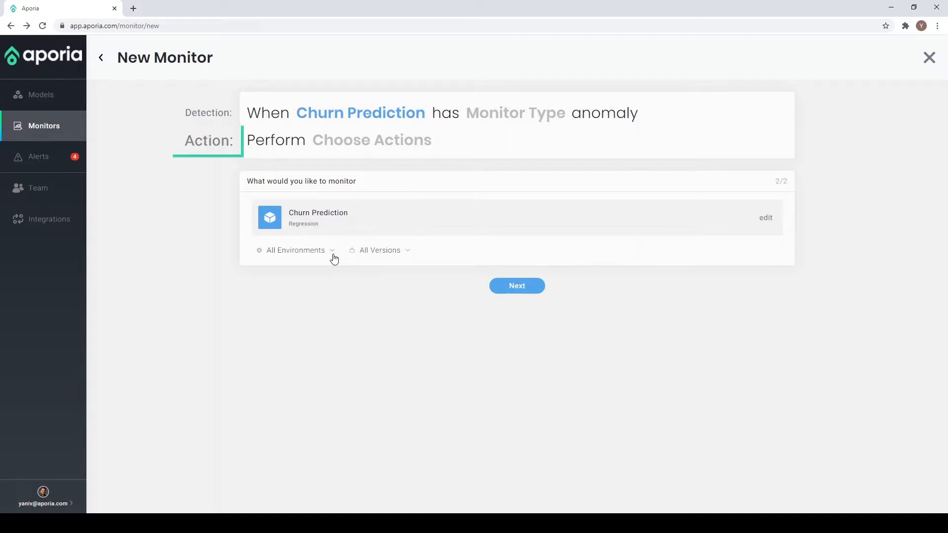
pyautogui.click(516, 285)
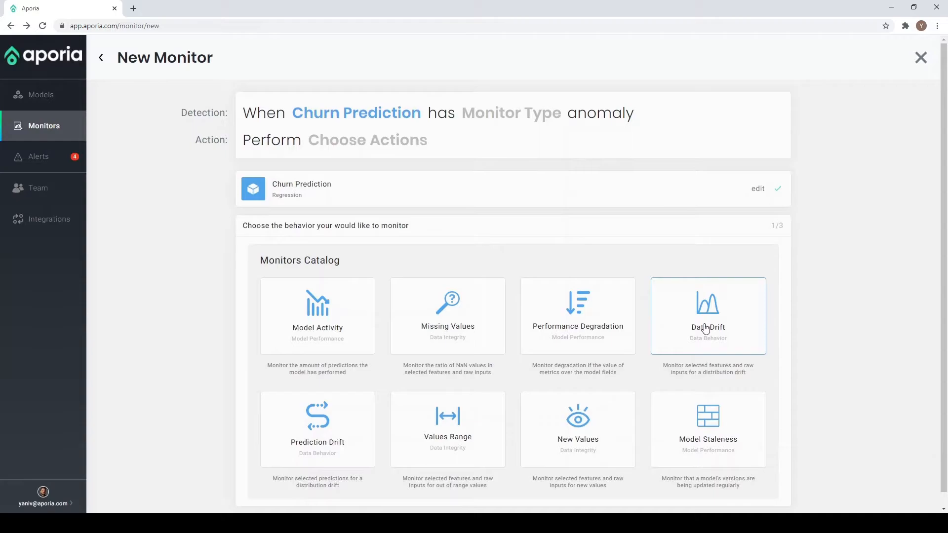
# - Choose Data Drift from the Monitors Catalog
pyautogui.click(707, 315)
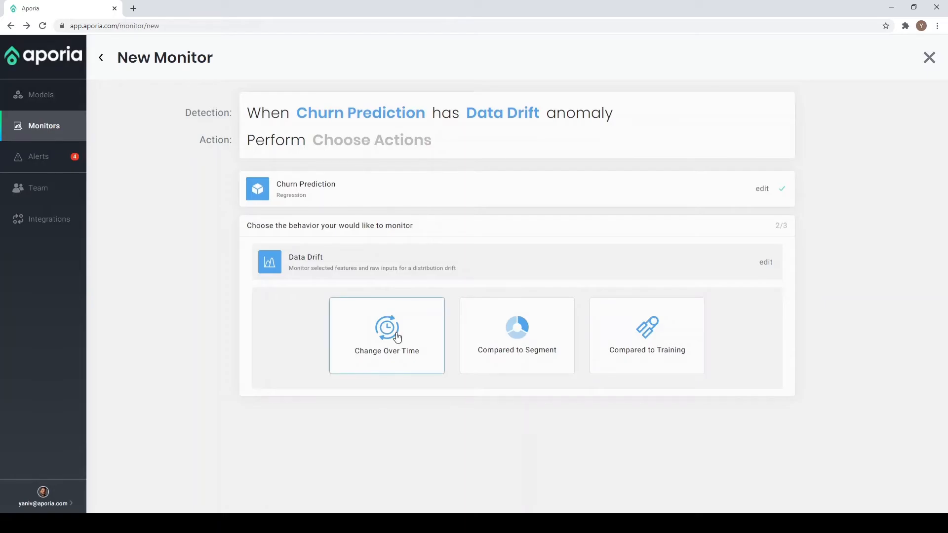
# - Configure change-over-time drift: 1-day inspection, 3-week baseline, all 39 features, threshold 0.4
pyautogui.click(386, 335)
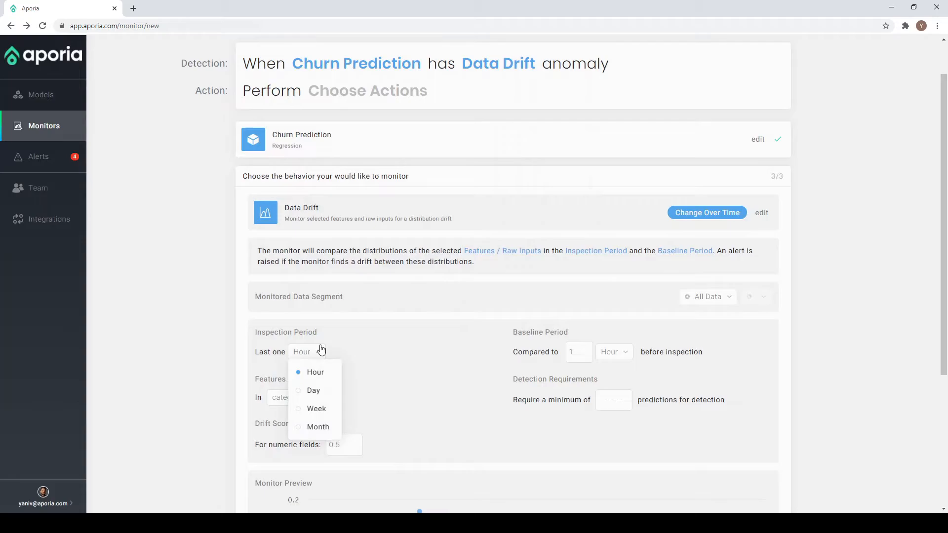
pyautogui.click(313, 389)
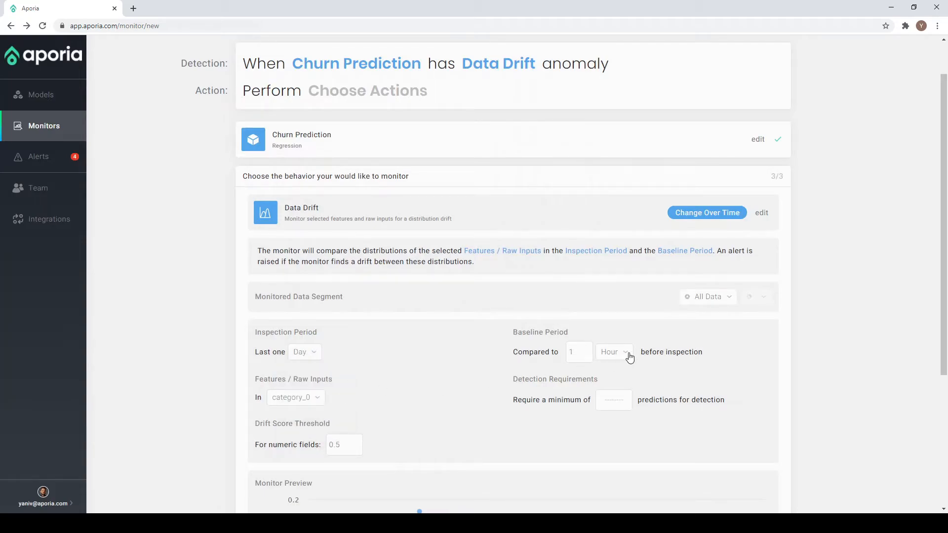
pyautogui.click(613, 352)
pyautogui.write('3')
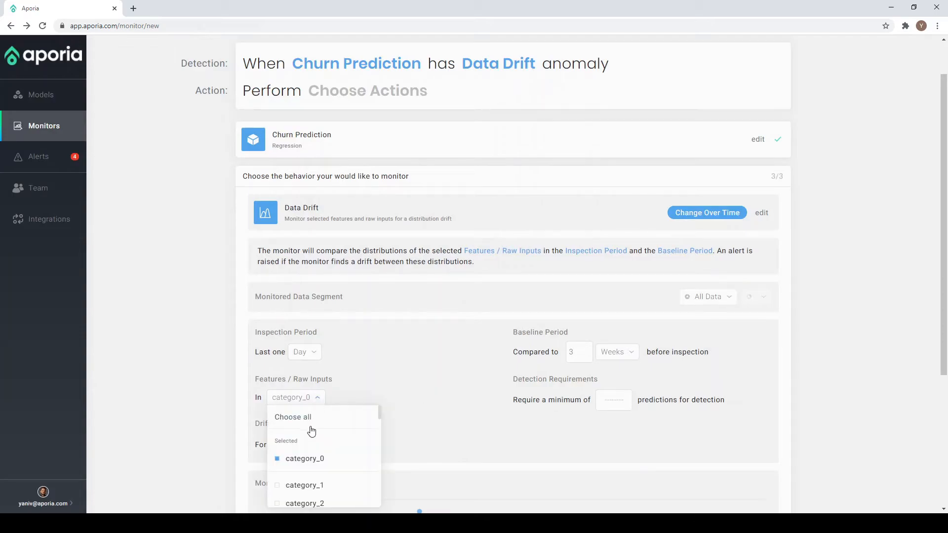
pyautogui.click(293, 416)
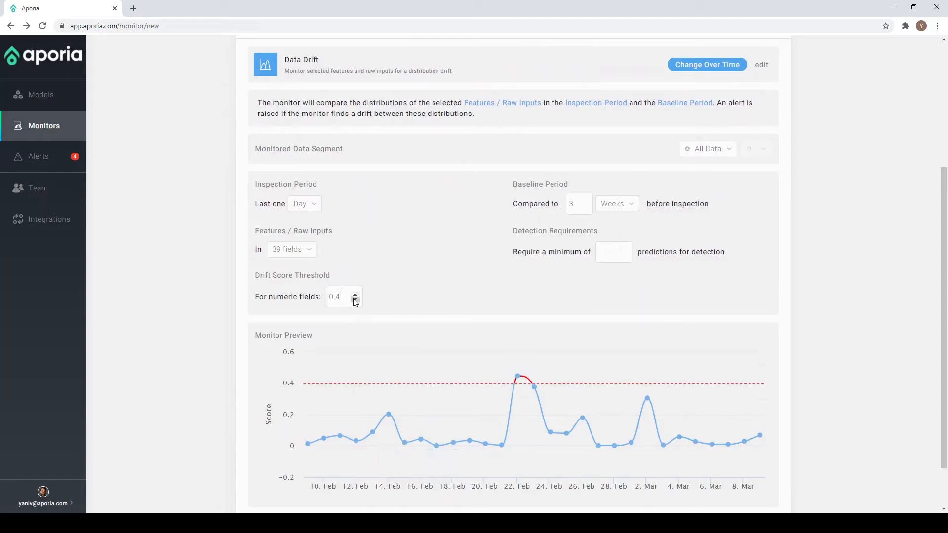
pyautogui.scroll(-3)
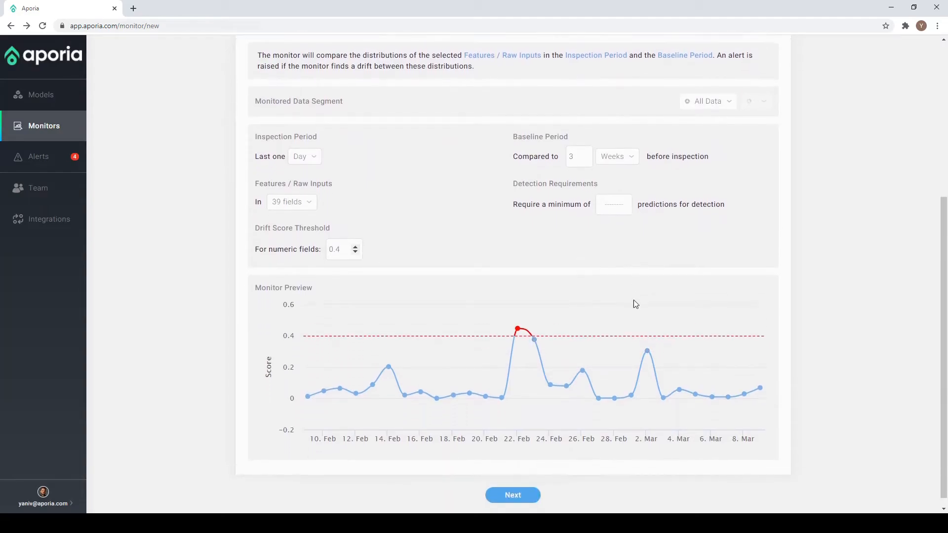
pyautogui.click(512, 495)
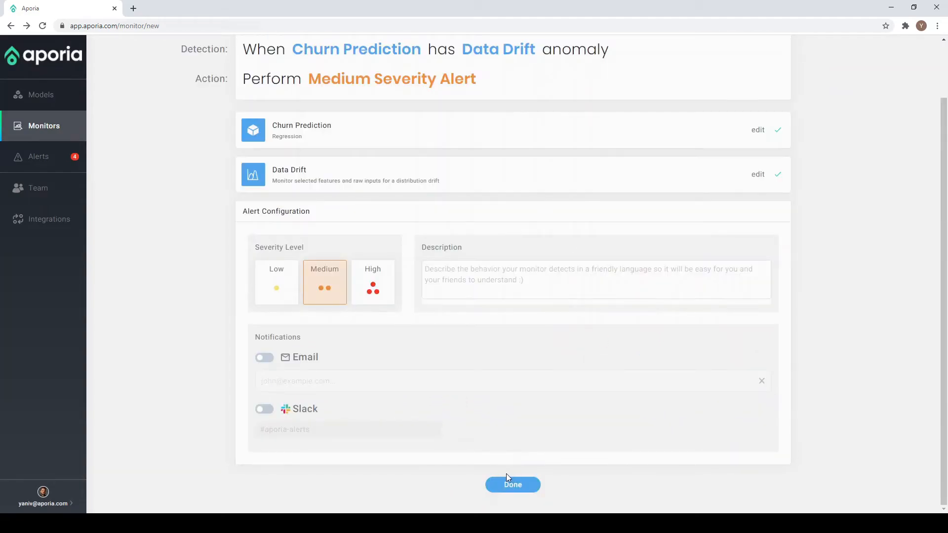
# - Add description 'Data', enable Slack notifications, and save the monitor as '1day data drift'
pyautogui.write('Data drift was detected in')
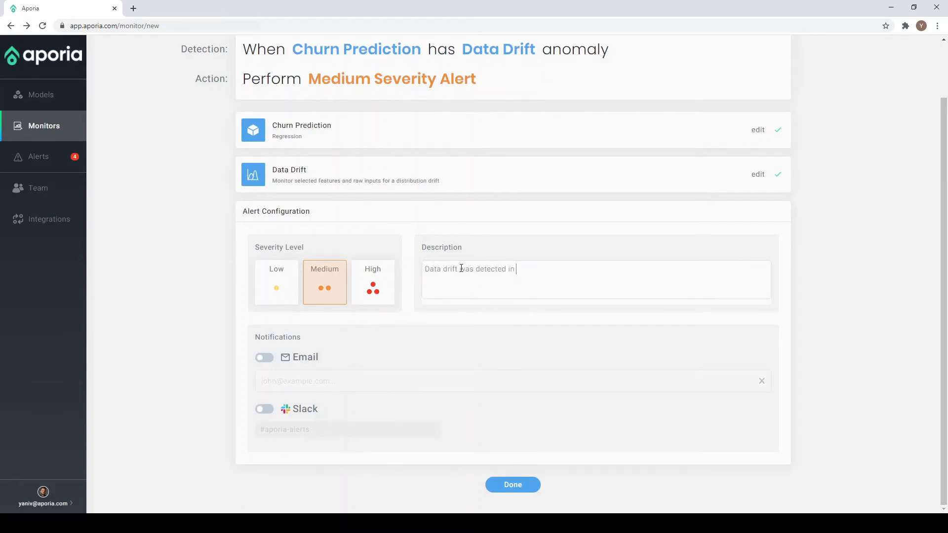
pyautogui.click(264, 408)
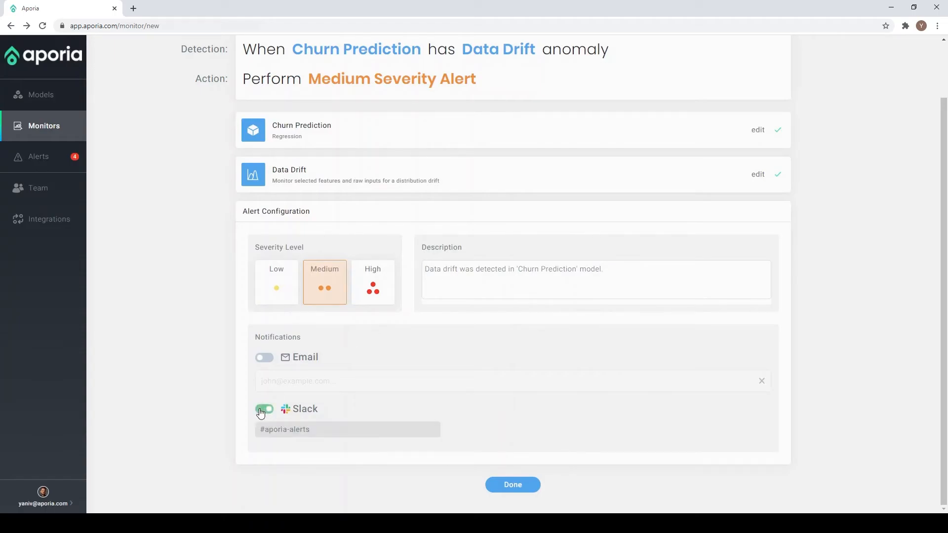
pyautogui.click(512, 484)
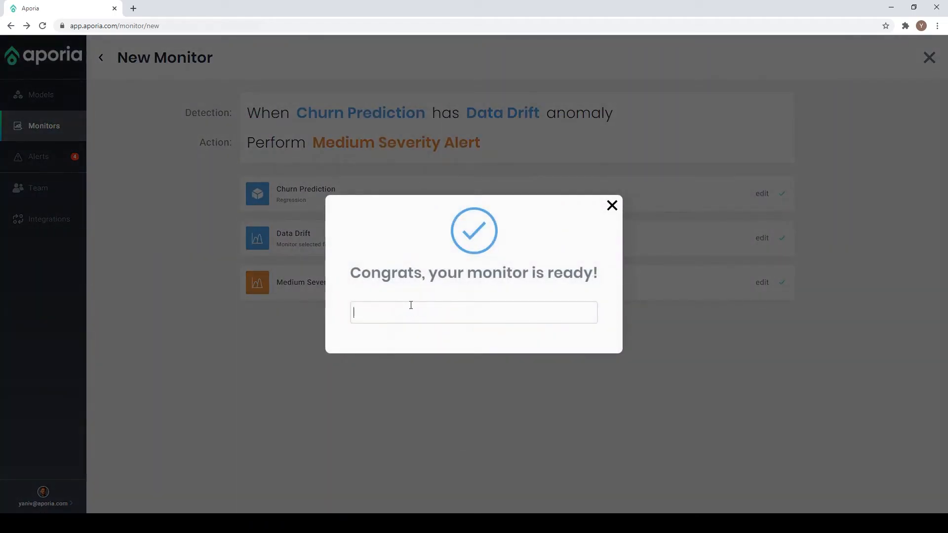
pyautogui.write('1day data drift')
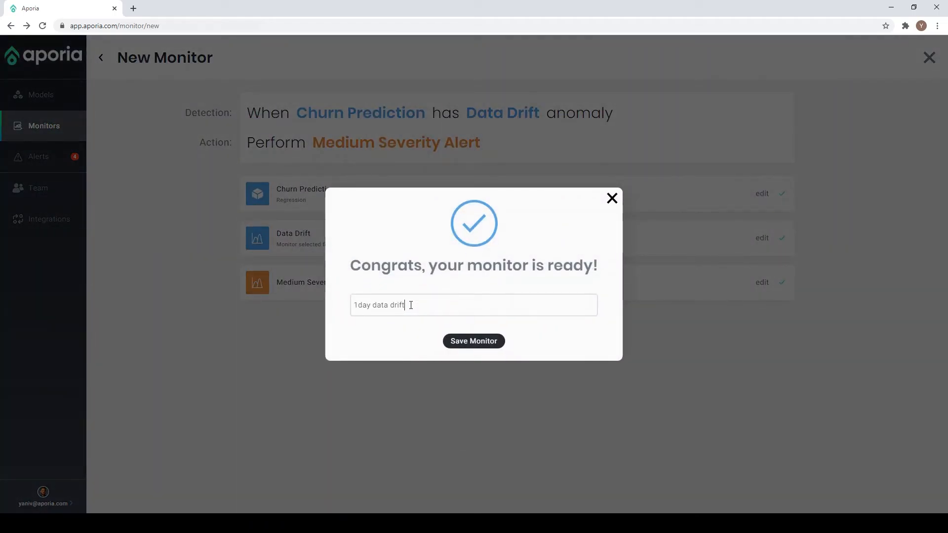
pyautogui.click(473, 340)
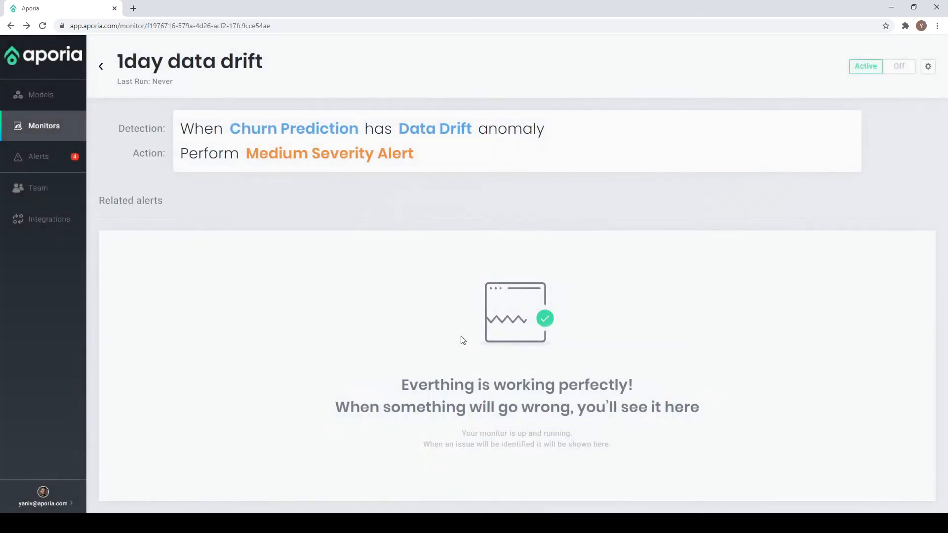
pyautogui.moveTo(118, 211)
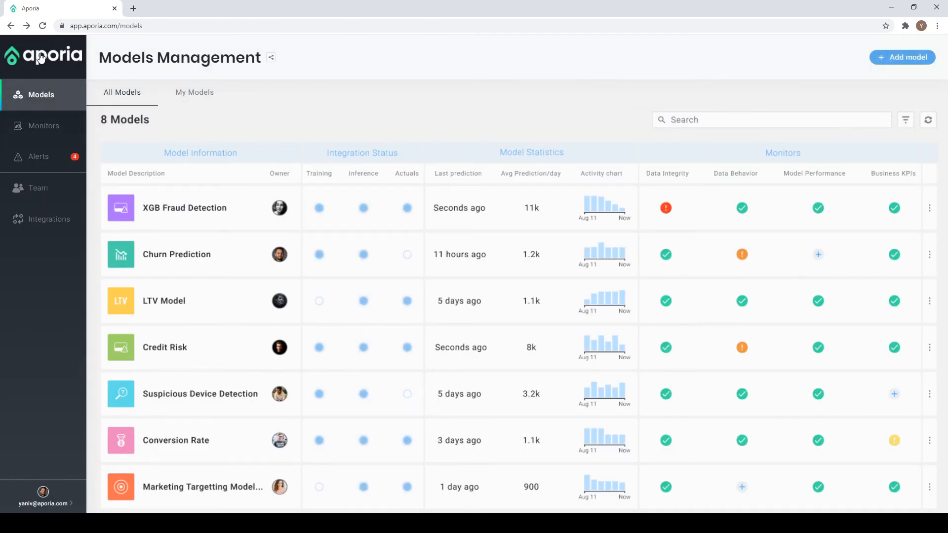
pyautogui.moveTo(39, 57)
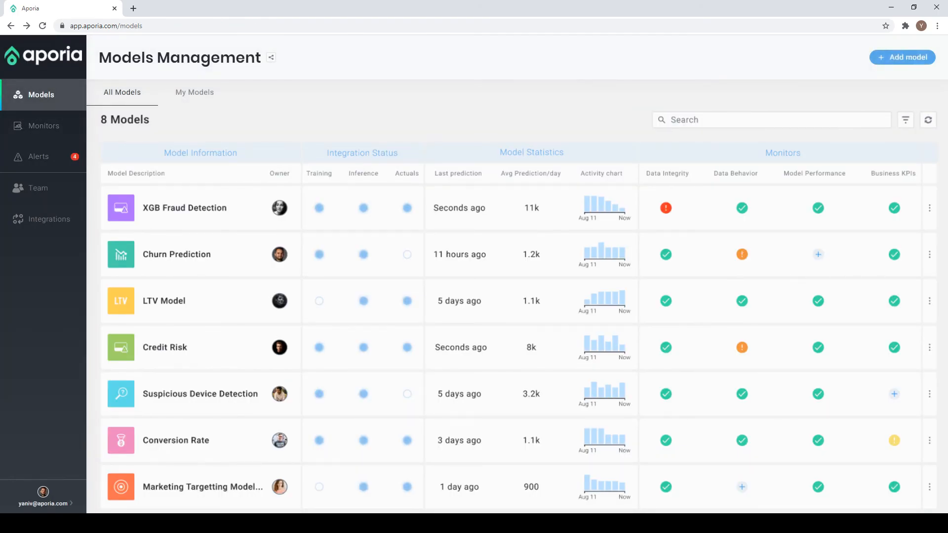